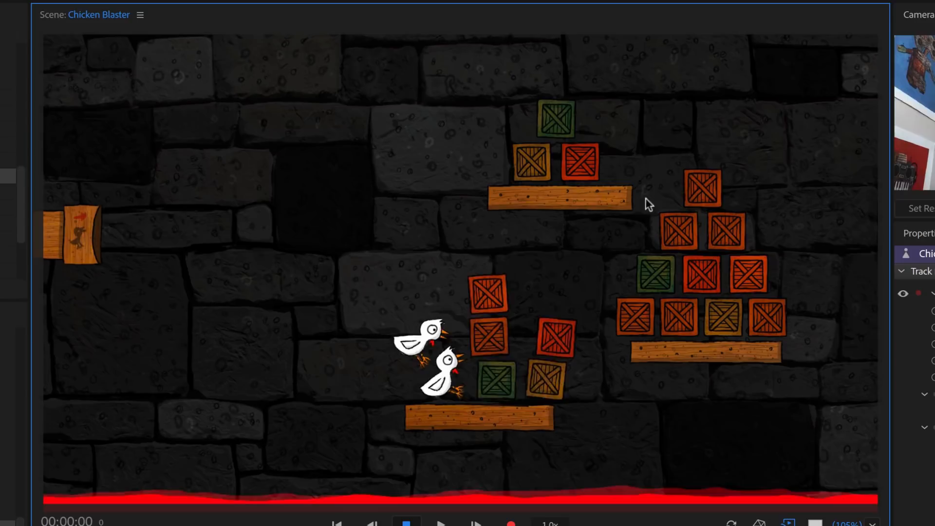
# Step: Scroll the Start screen down to the Template Puppets row showing Bongo, Wendigo and Wizard
pyautogui.scroll(-3)
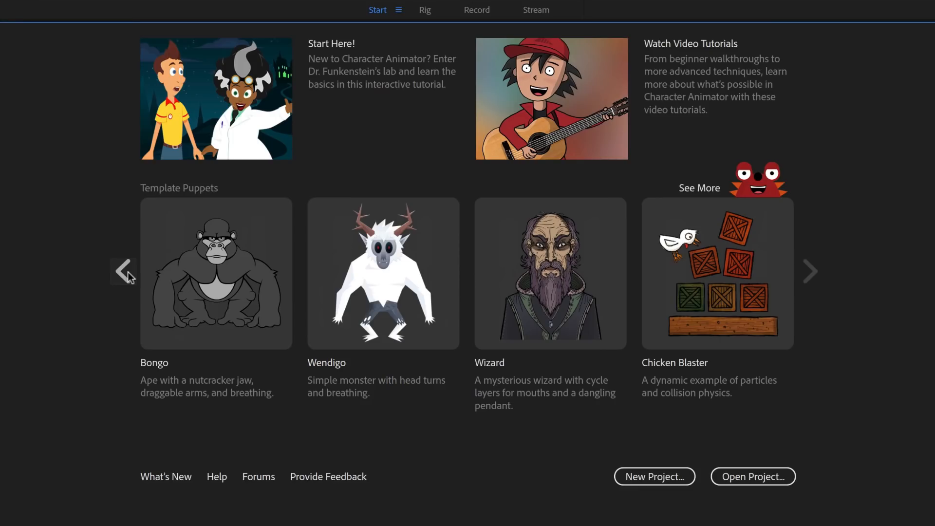
# Step: Open the Wizard template puppet to show its Physics Dangle and Collision settings
pyautogui.click(123, 271)
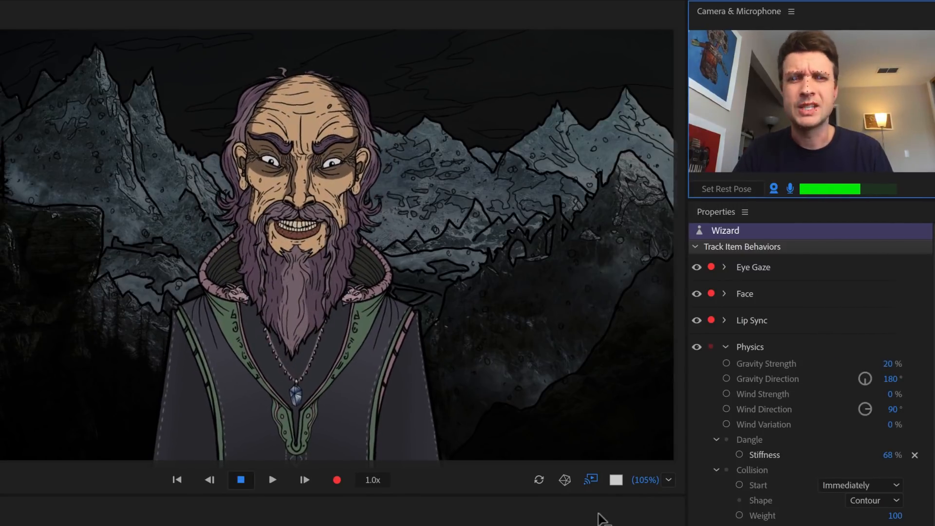
# Step: Open the Martin guitar scene and record take 4 from camera input after the countdown
pyautogui.click(281, 16)
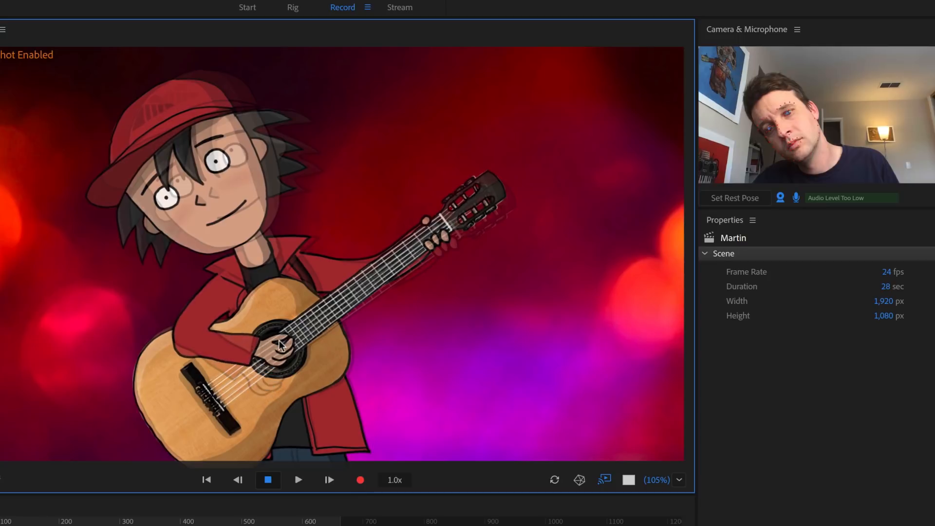
pyautogui.click(359, 479)
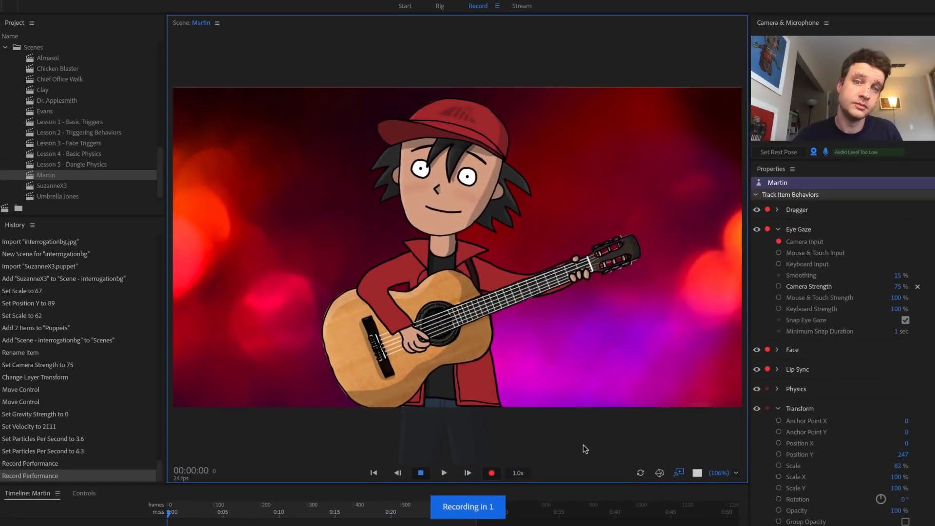
pyautogui.click(98, 7)
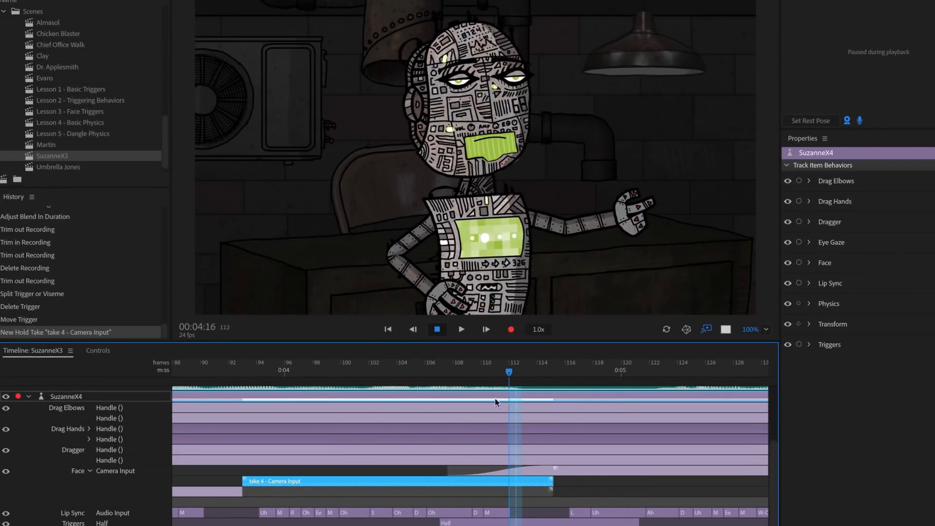
# Step: Create a hold take on the Face track, then open SuzanneX4 in Rig
pyautogui.click(119, 7)
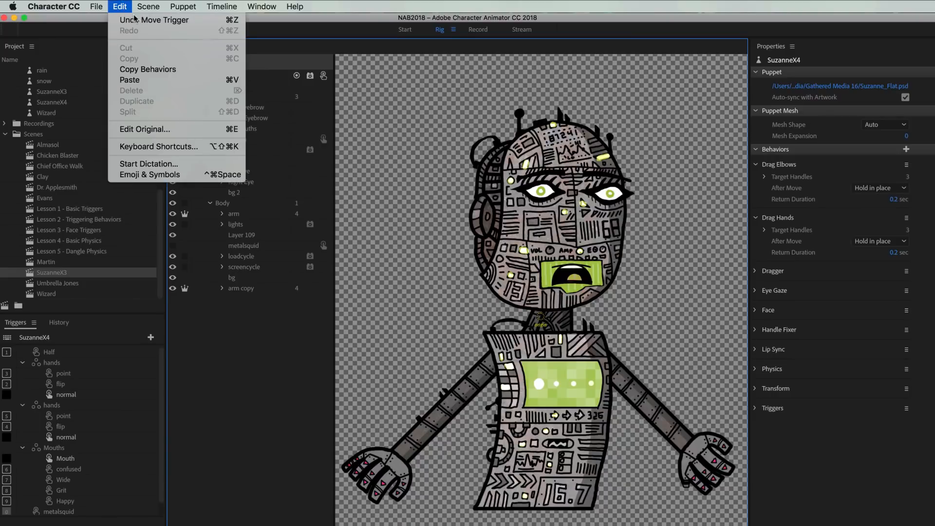